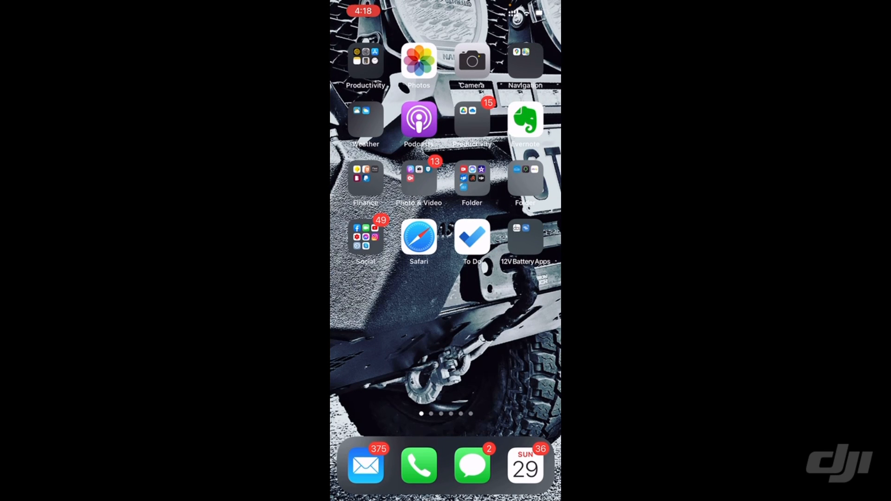
Launch VictronConnect from the 12V Battery Apps folder to show the local device list.
left_click(525, 237)
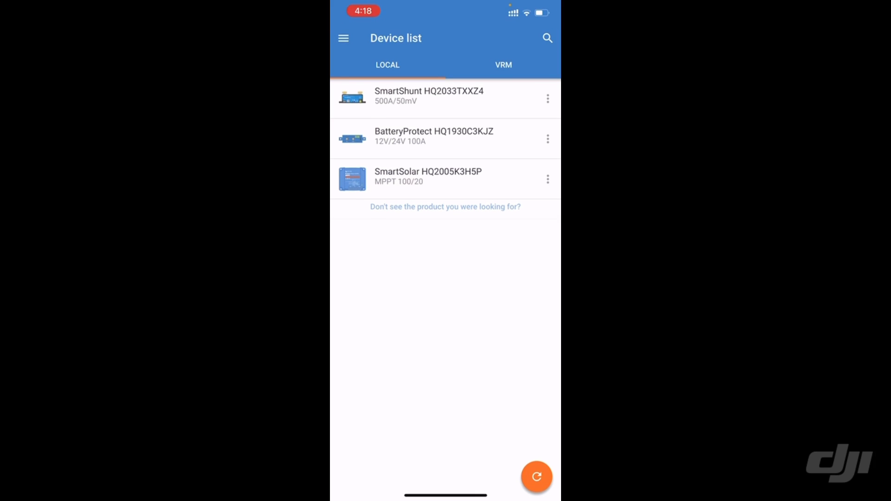
left_click(428, 176)
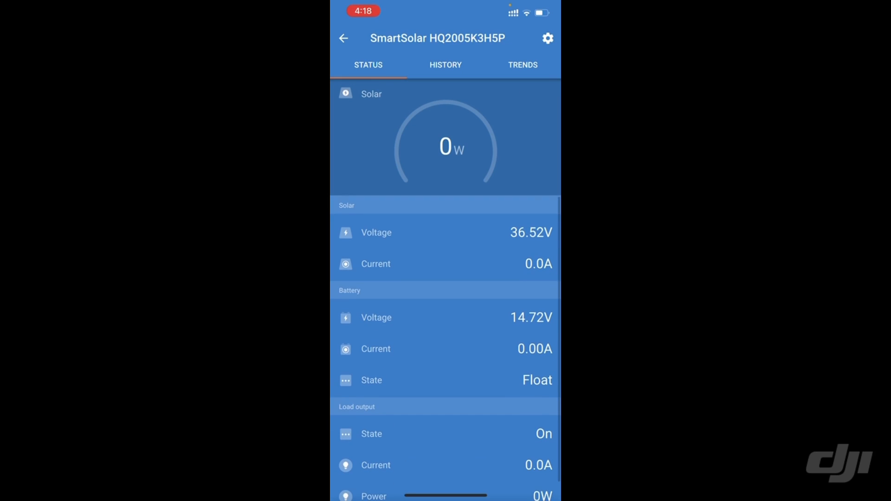
left_click(444, 65)
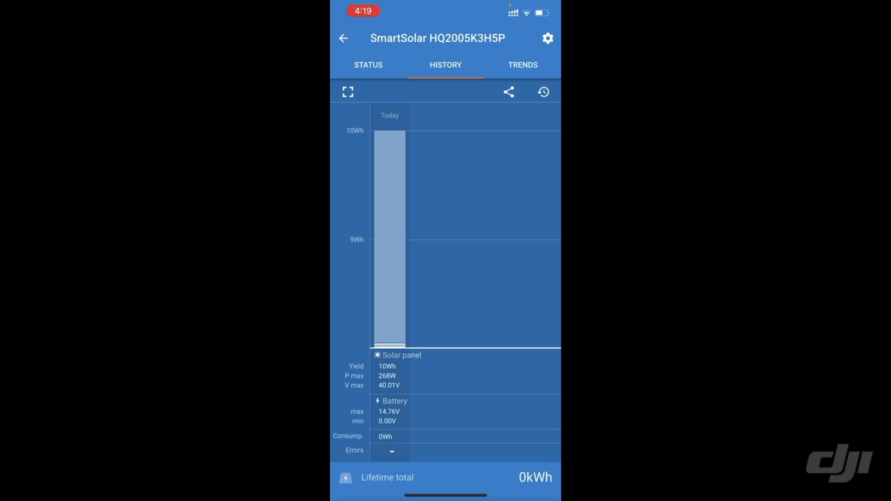
left_click(522, 65)
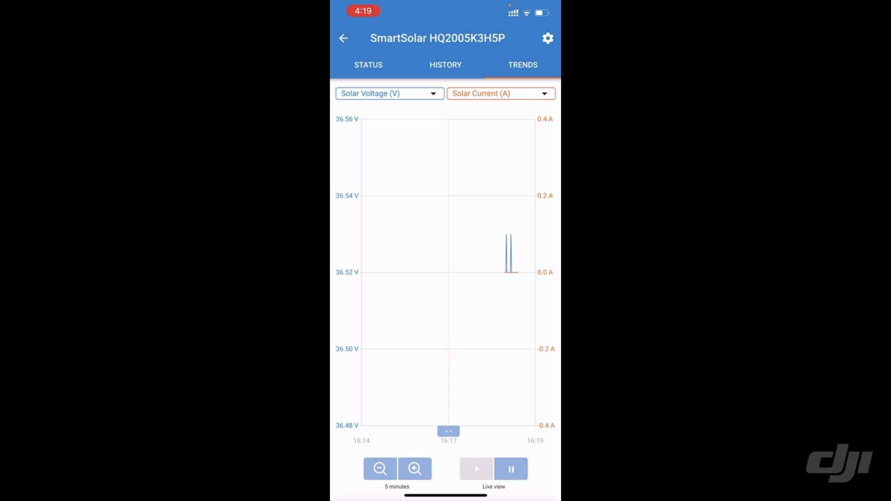
left_click(343, 38)
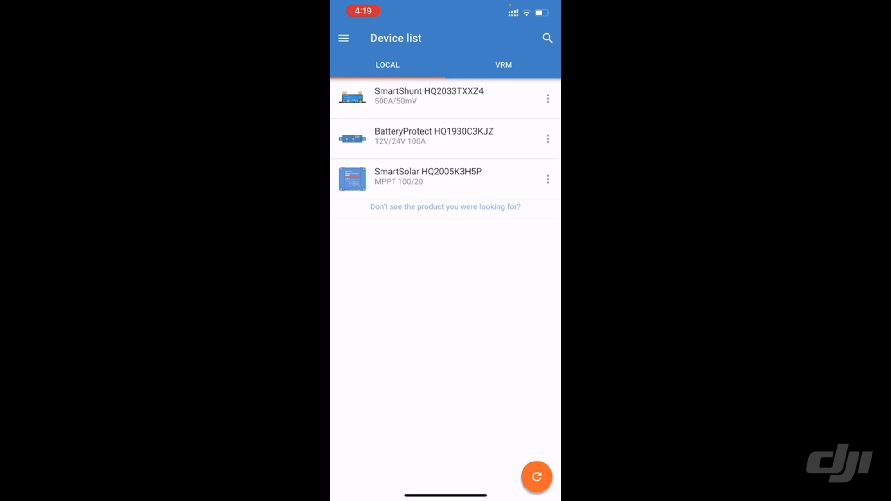
View the BatteryProtect status and bring up its settings with the under-voltage preset choices.
left_click(433, 138)
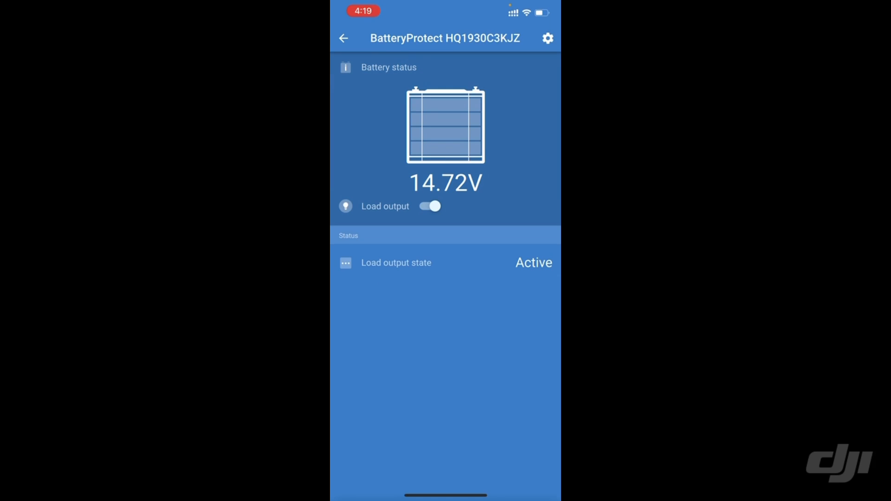
left_click(547, 38)
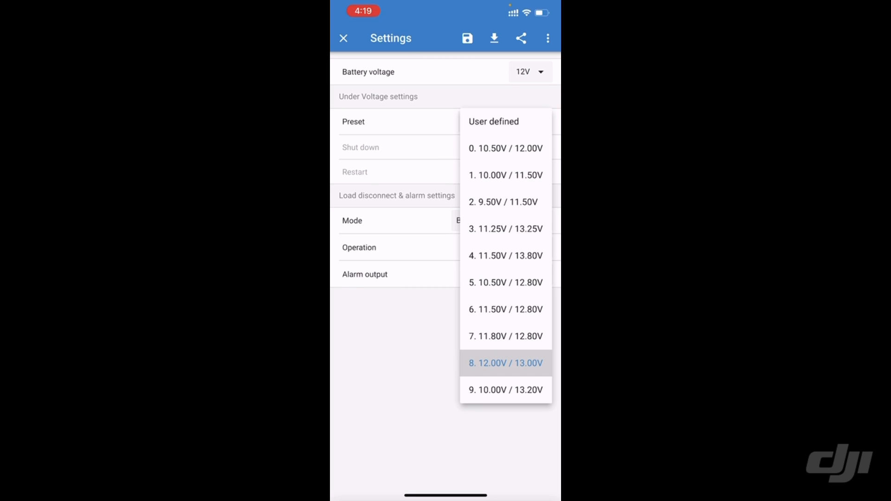
Keep under-voltage preset 8, try C Li-Ion mode, settle on mode B, and close settings.
left_click(505, 363)
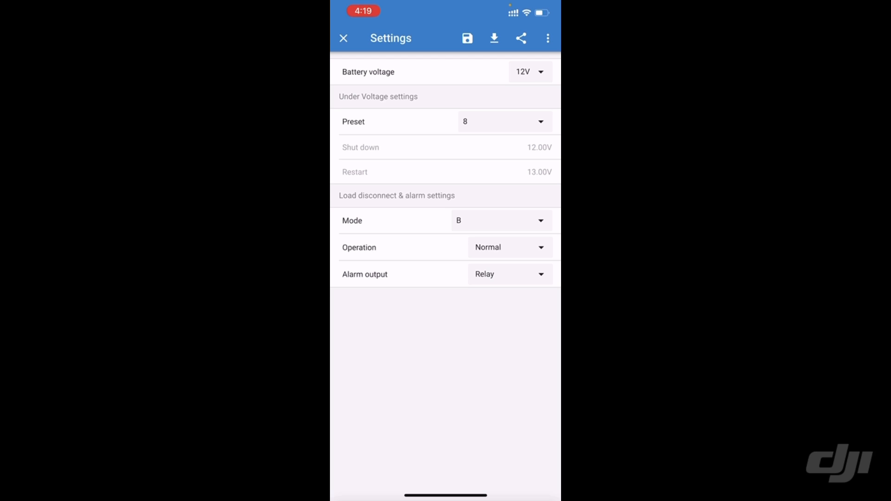
left_click(501, 221)
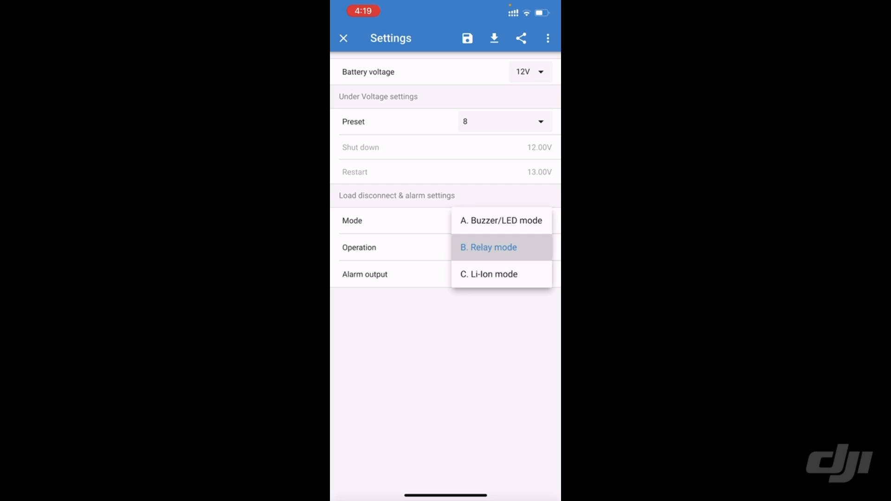
left_click(487, 274)
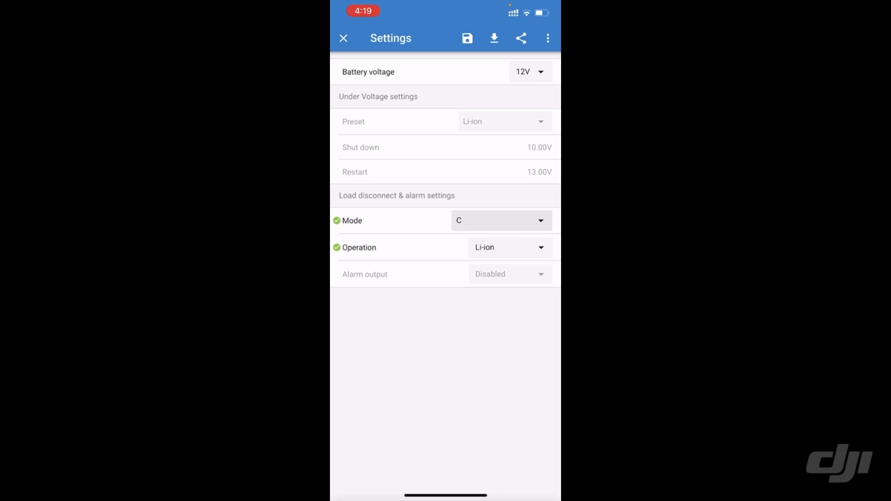
left_click(501, 221)
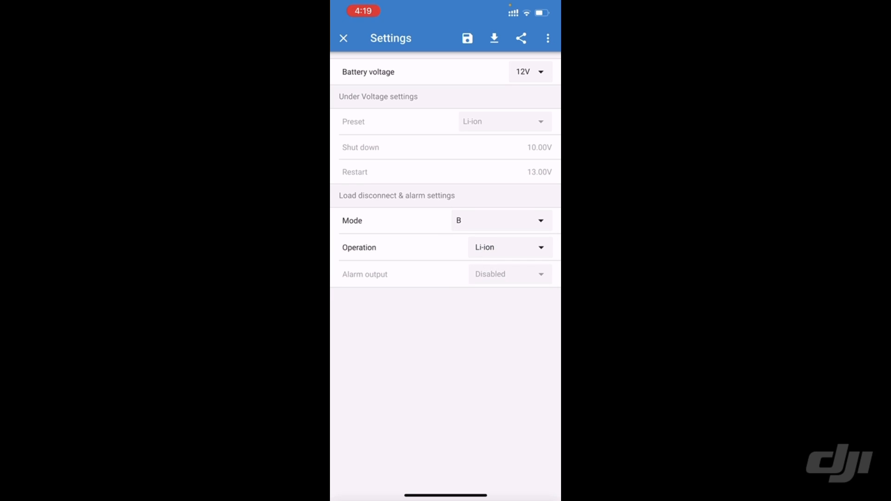
left_click(343, 38)
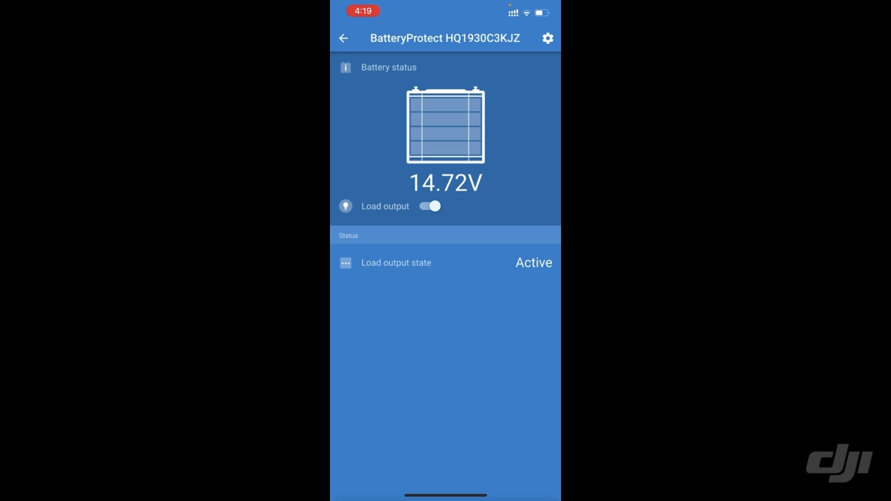
View the SmartShunt status at 100% charge, dismissing the PIN warning, then return home.
left_click(343, 39)
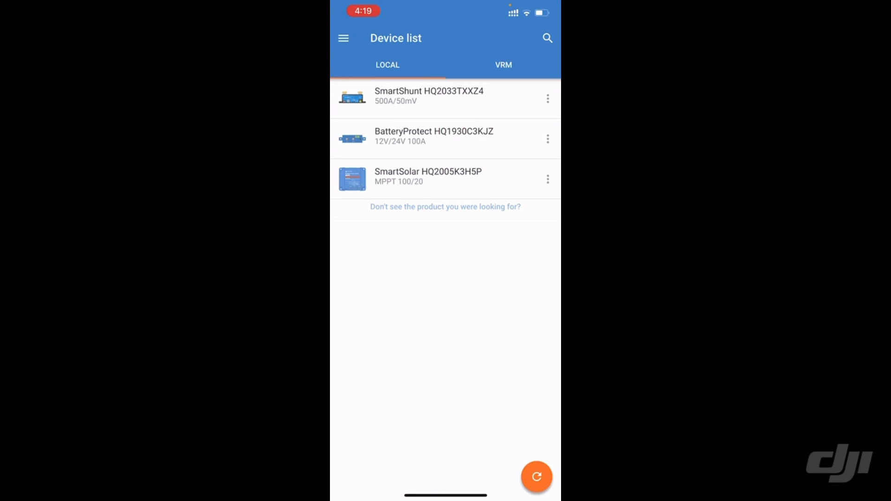
left_click(428, 95)
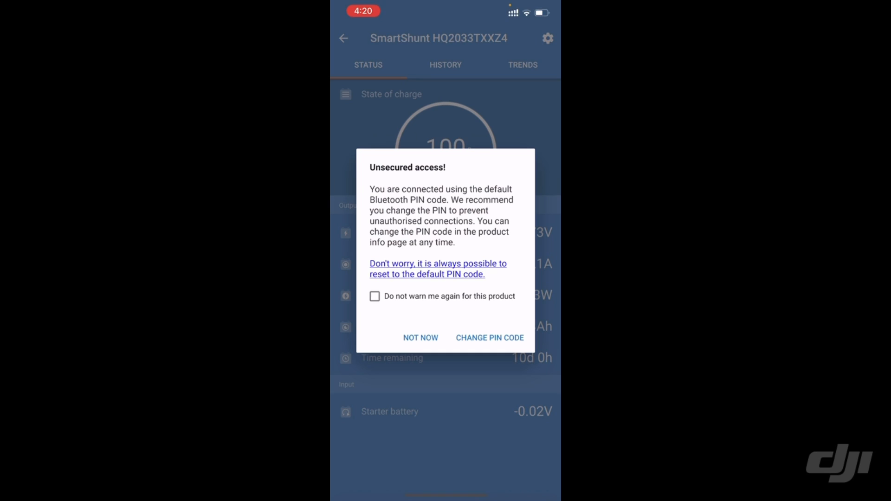
left_click(419, 338)
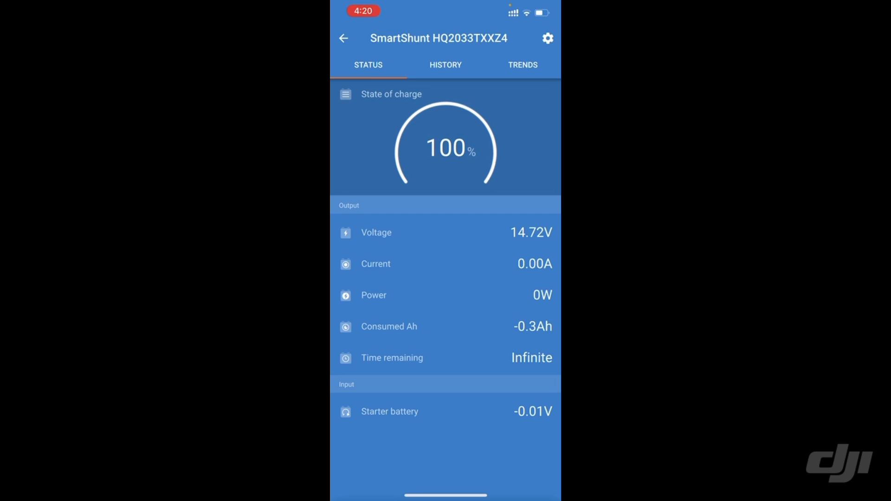
left_click(343, 38)
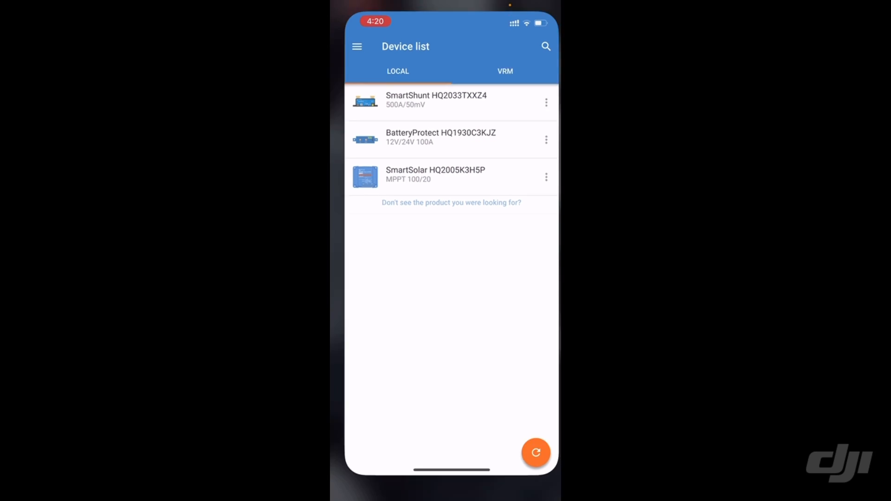
key("home")
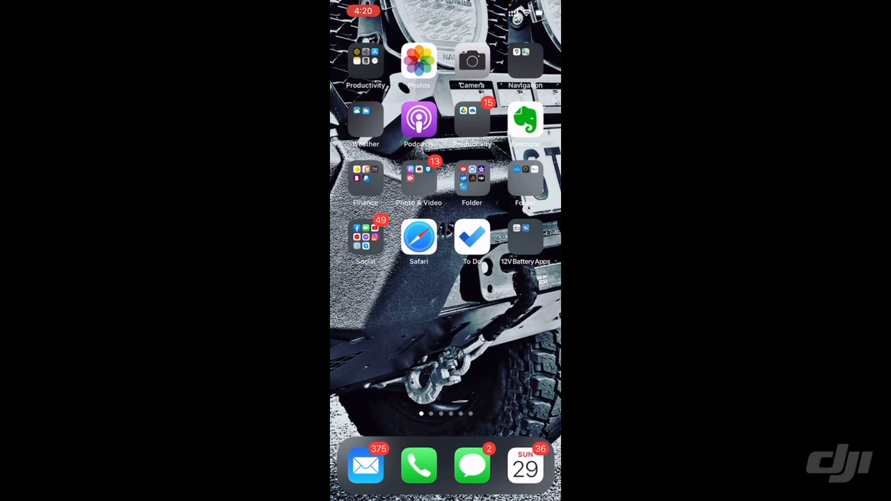